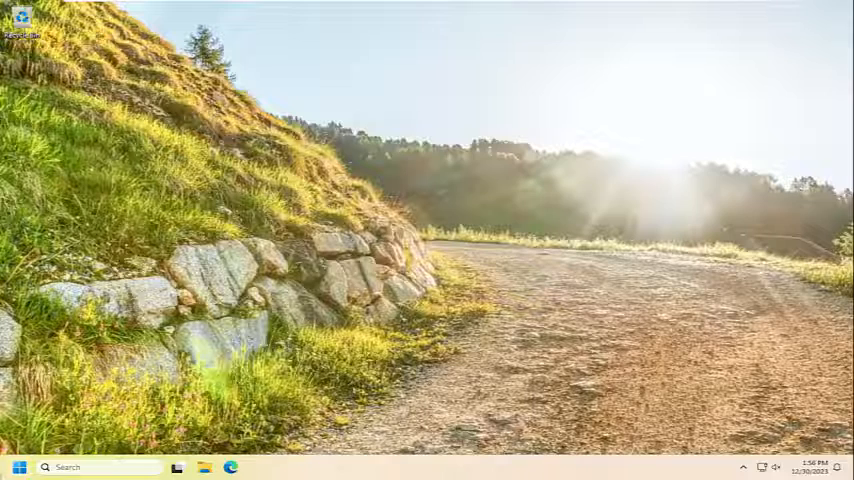
Step: Search 'cmd' and launch Command Prompt as administrator, approving the UAC prompt
type("cmd")
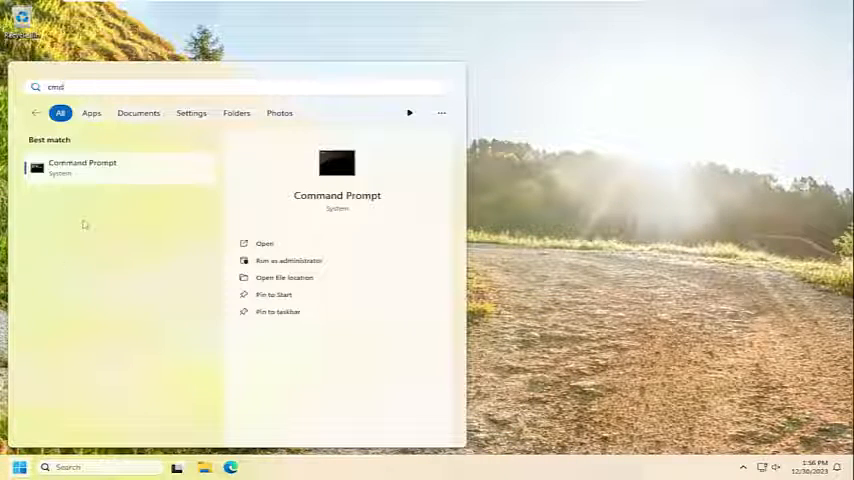
right_click(82, 167)
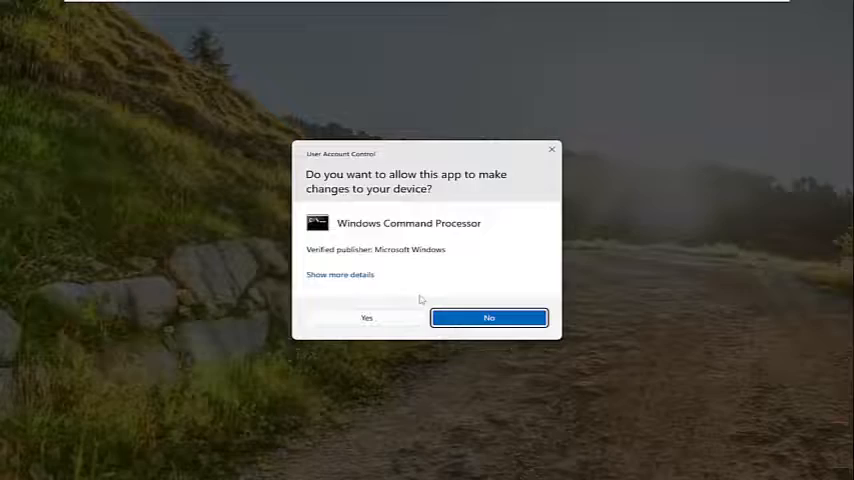
left_click(366, 317)
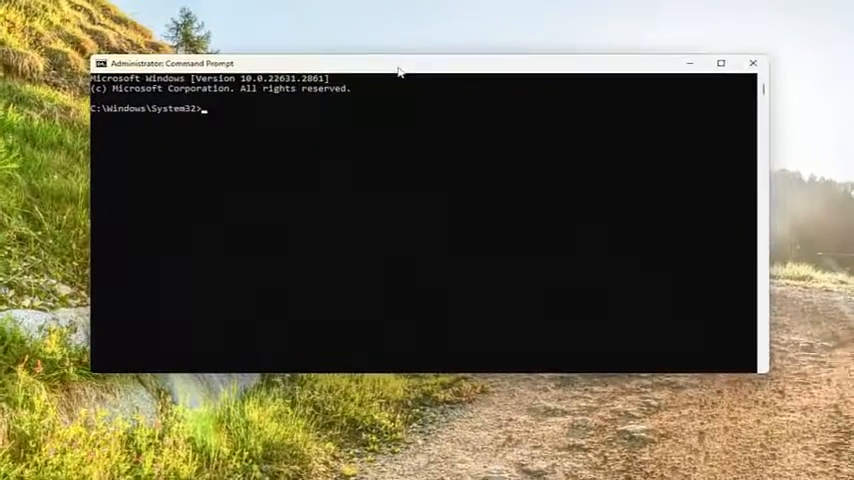
Step: Run 'chkdsk /r' to check the drive and repair bad sectors
type("chk")
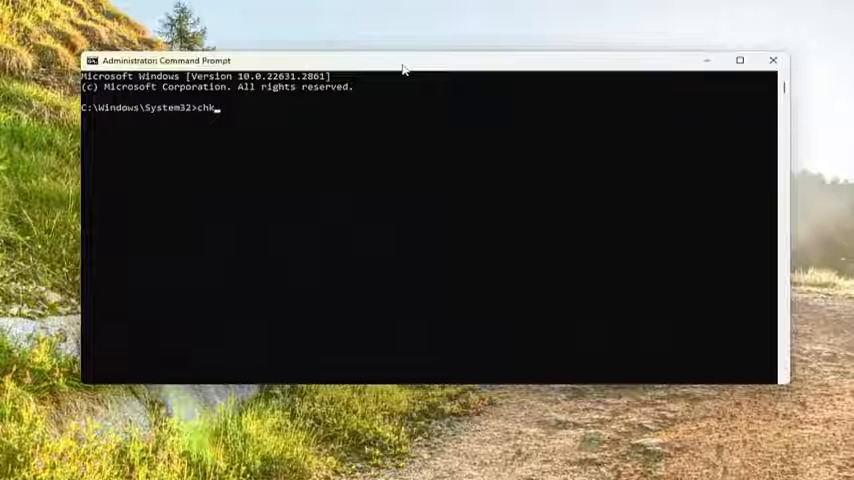
type("dsk")
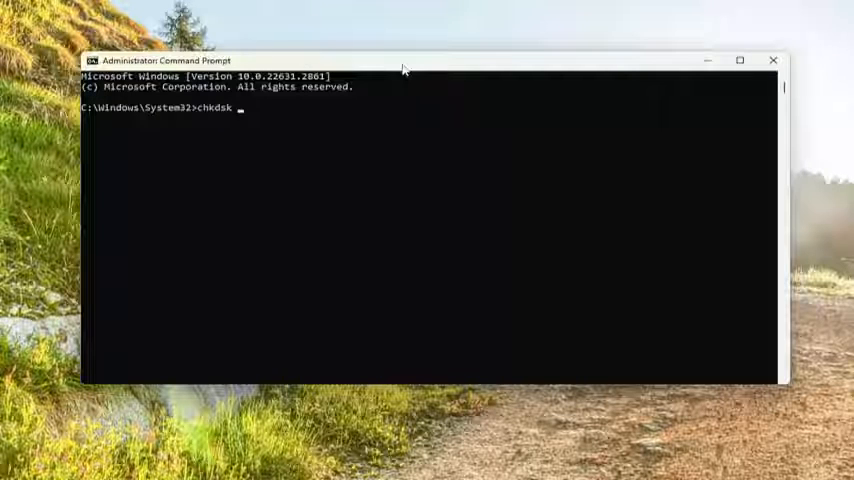
type("/r")
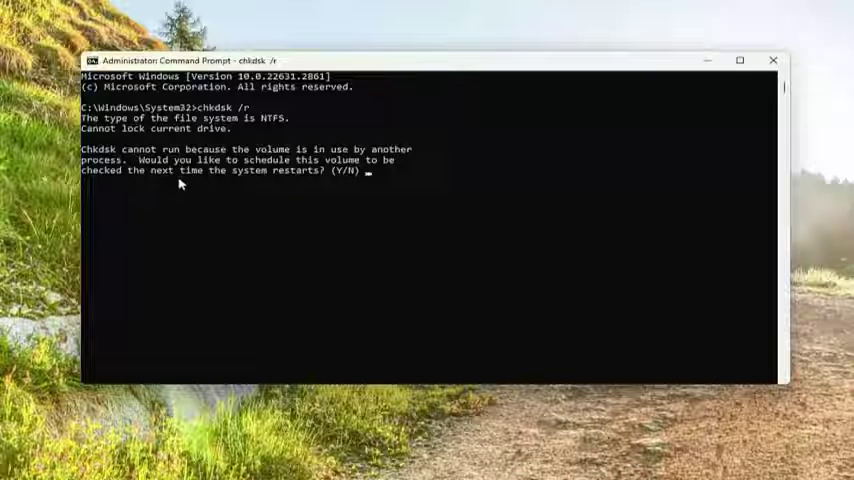
mouse_move(268, 202)
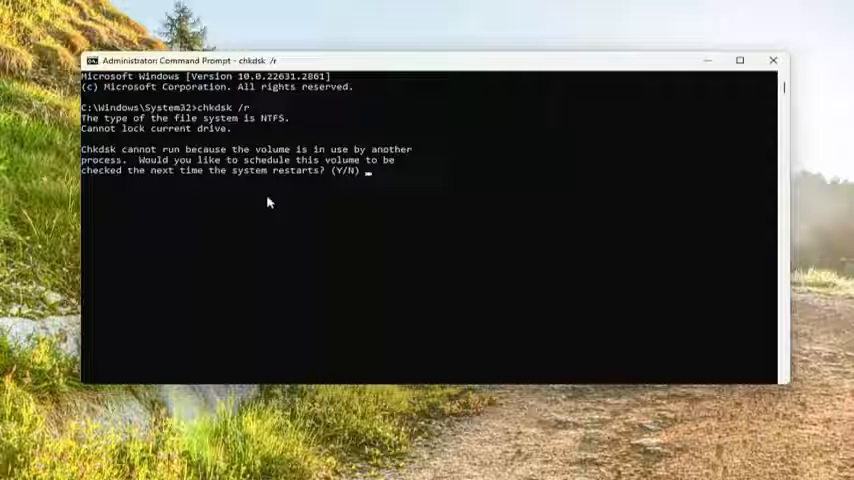
mouse_move(426, 263)
type("y")
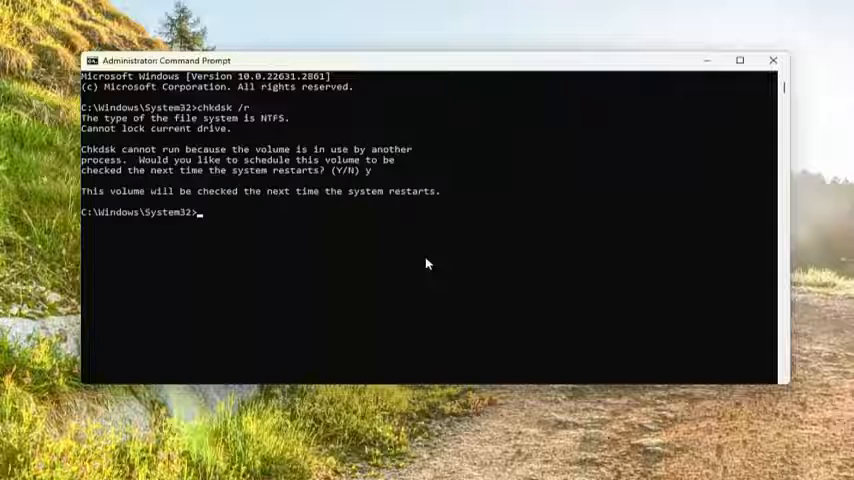
mouse_move(282, 231)
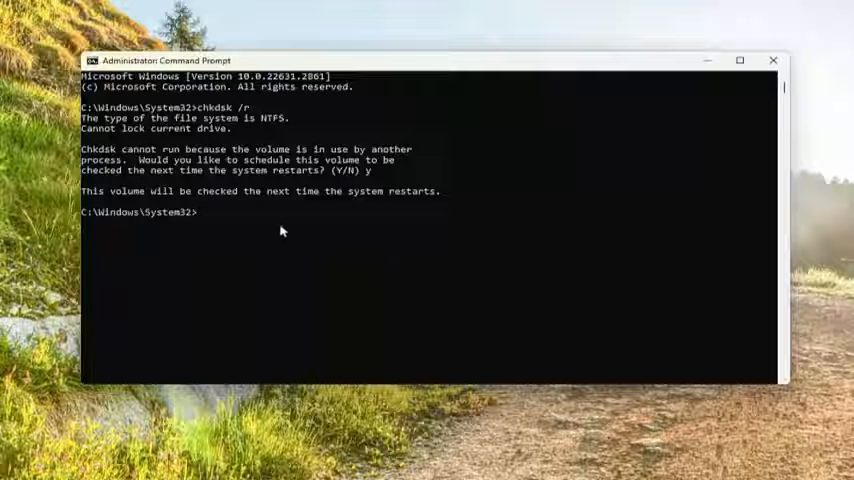
mouse_move(257, 210)
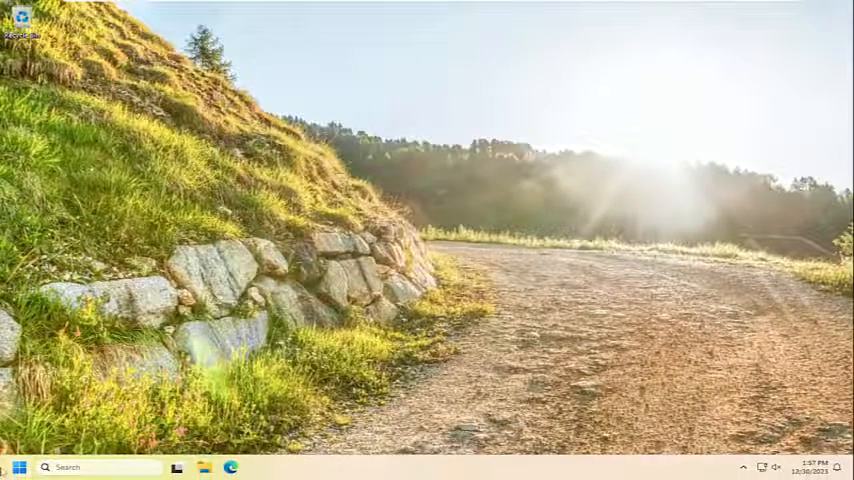
Step: Right-click Start to show the Shut down or sign out options, including Restart
right_click(16, 467)
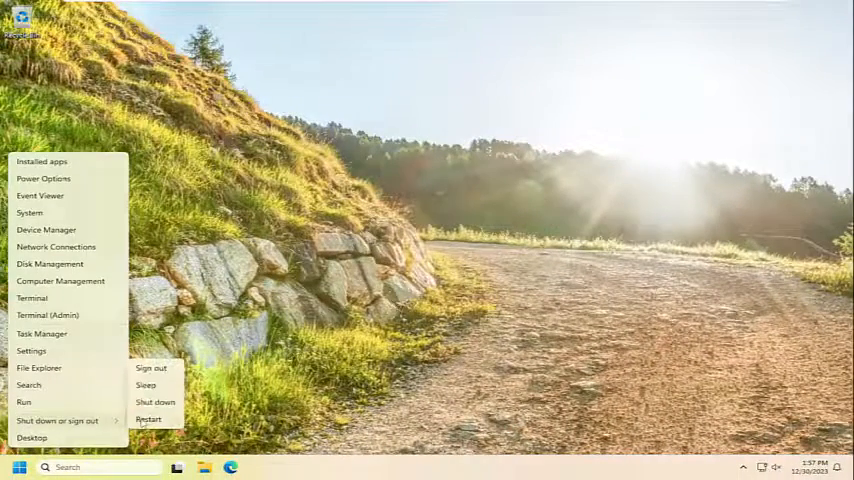